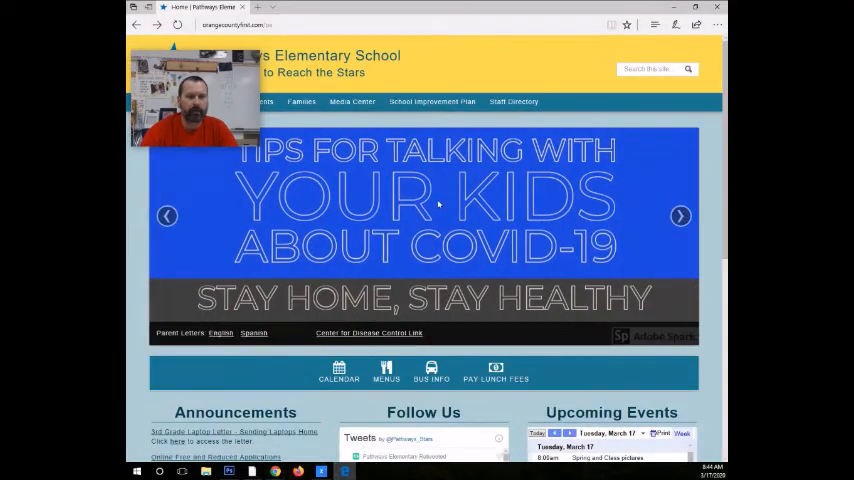
mouse_move(514, 101)
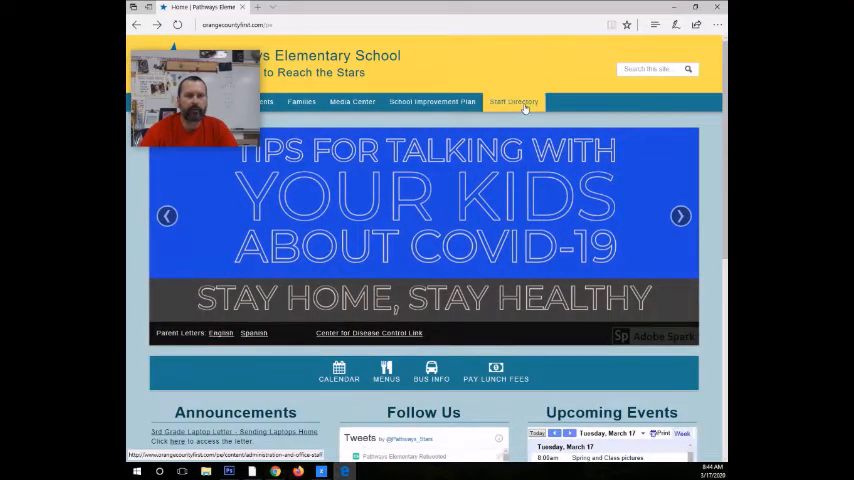
- Reach Mr. O'Neal's class page via Staff Directory > Special Areas and follow the NEW Art Resources Page link
click(514, 101)
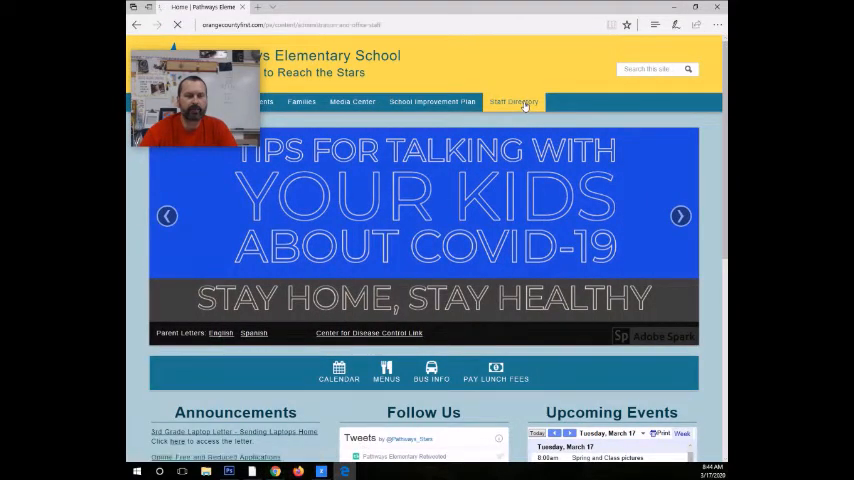
click(513, 101)
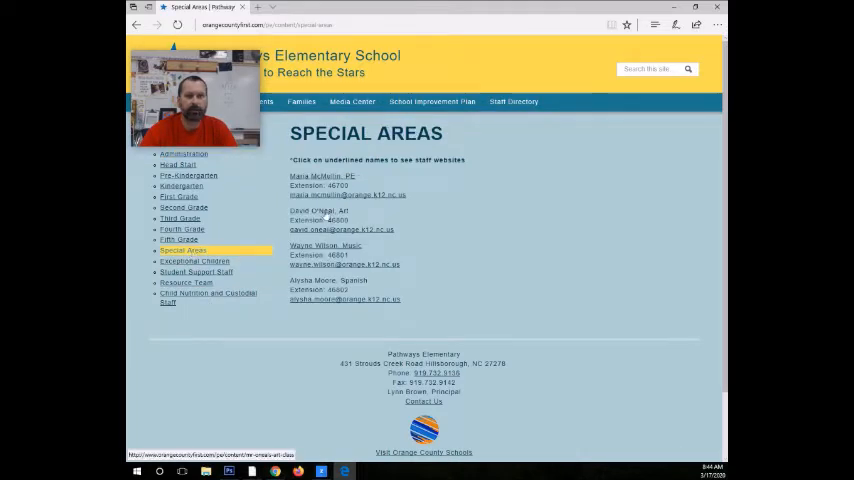
click(311, 211)
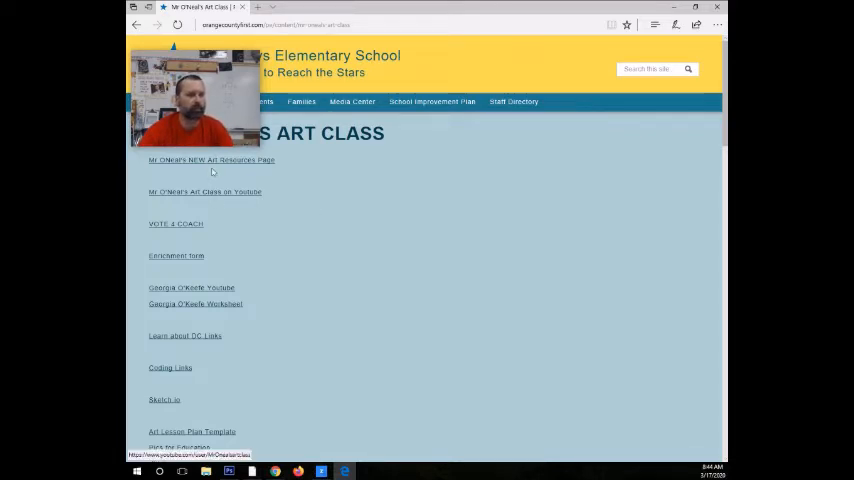
click(211, 159)
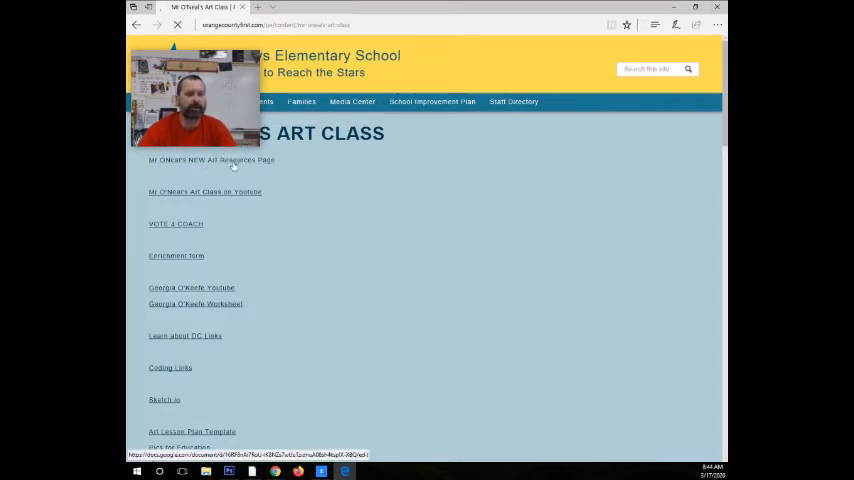
click(211, 160)
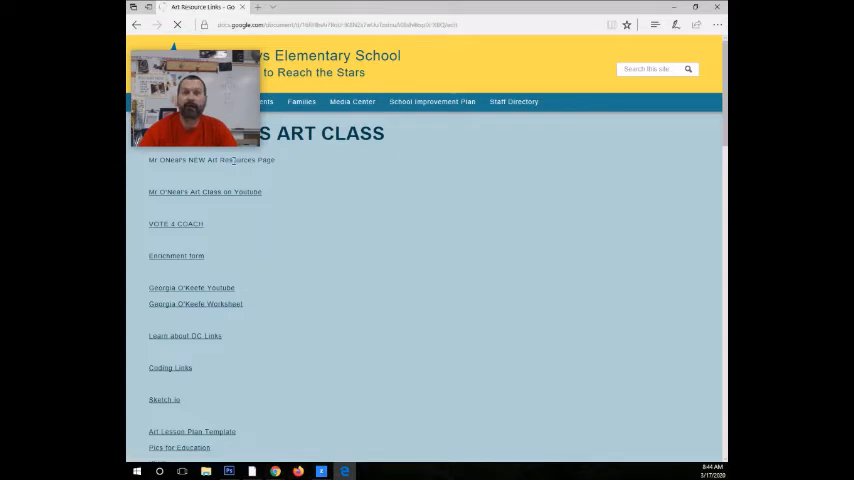
- Follow the Tinkercad logo under Art Apps in the Art Resource Links doc to Tinkercad's join page
click(211, 159)
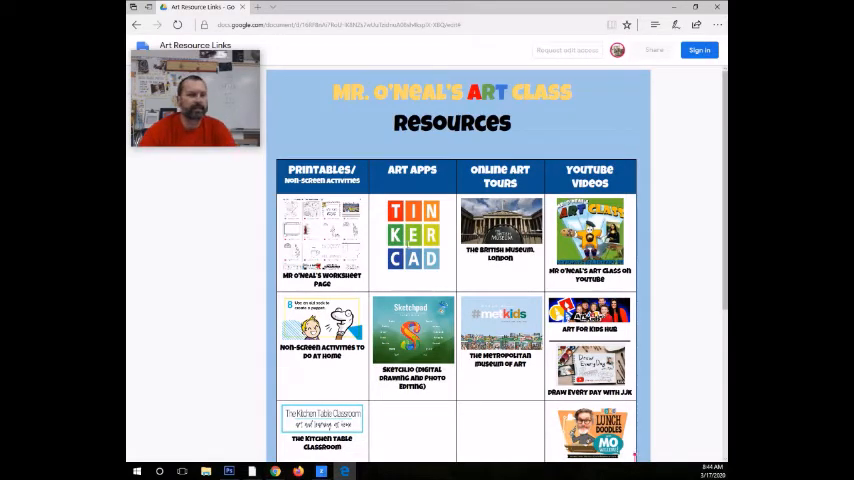
click(351, 7)
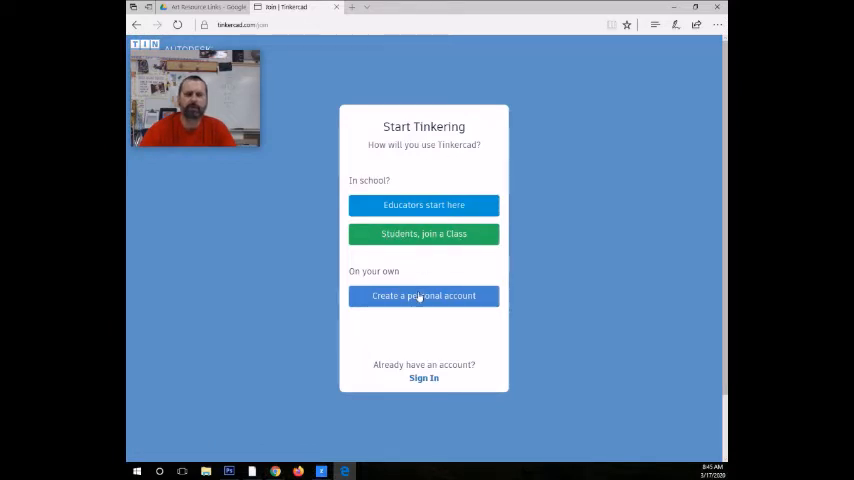
- Start creating a personal Tinkercad account using Sign in with Google
click(423, 295)
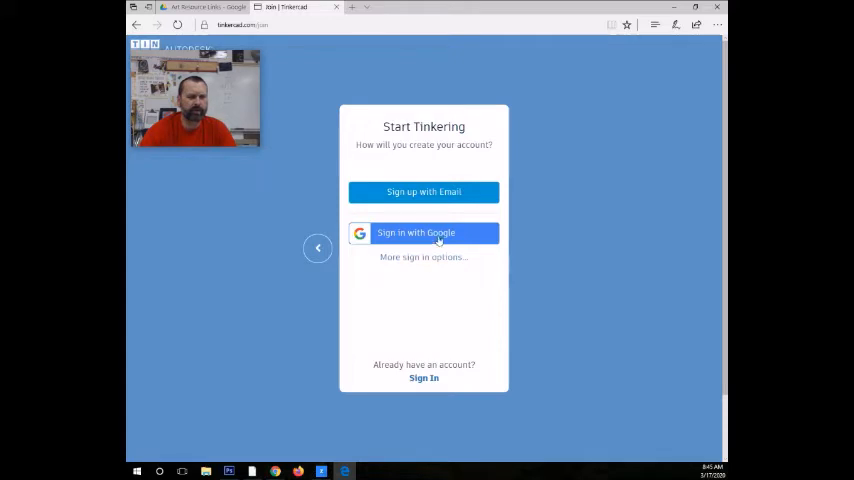
click(423, 233)
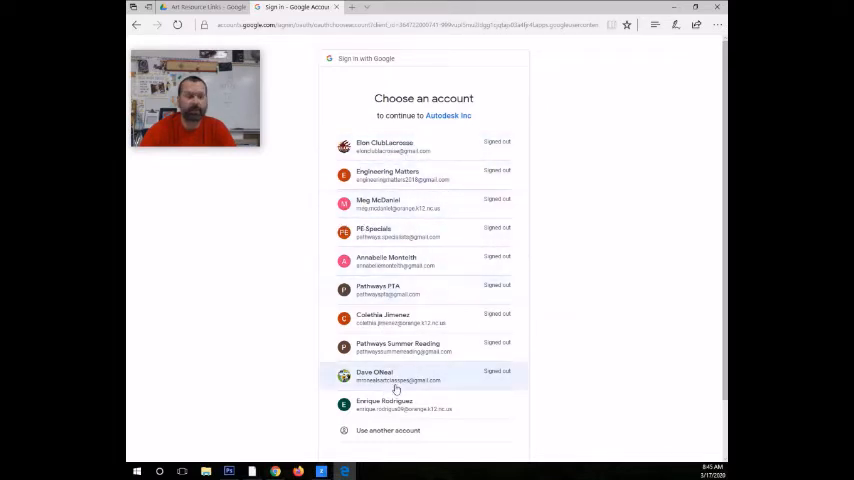
click(388, 430)
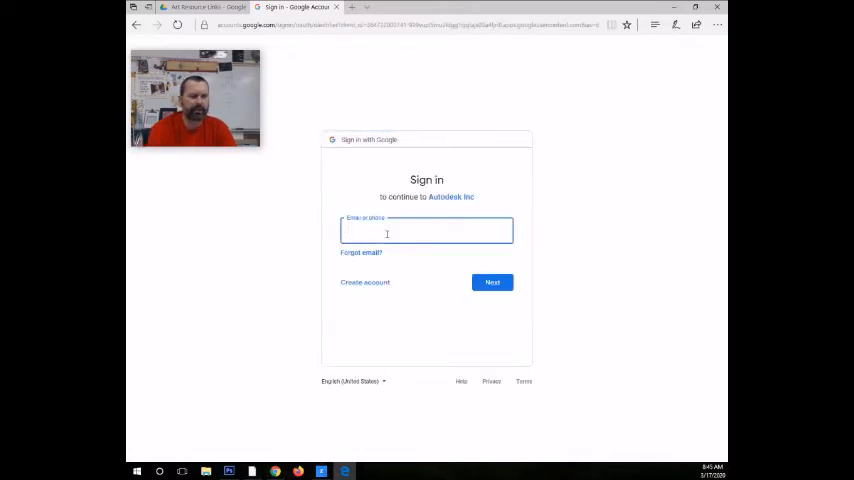
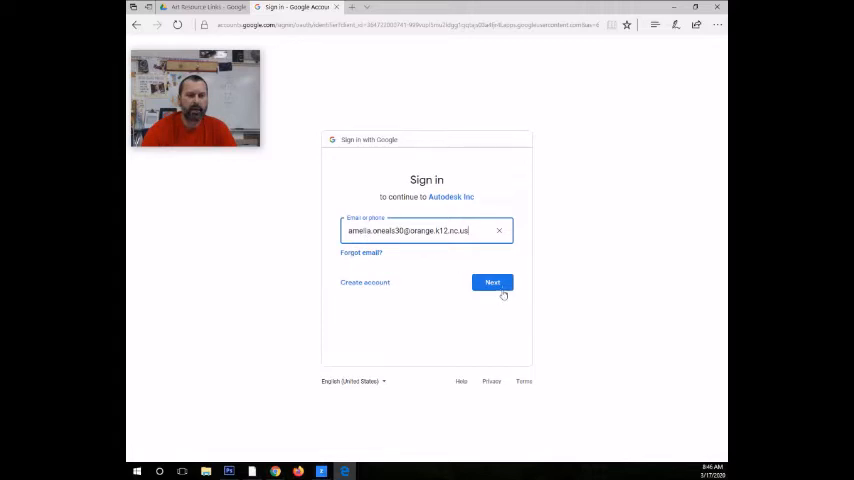
click(492, 282)
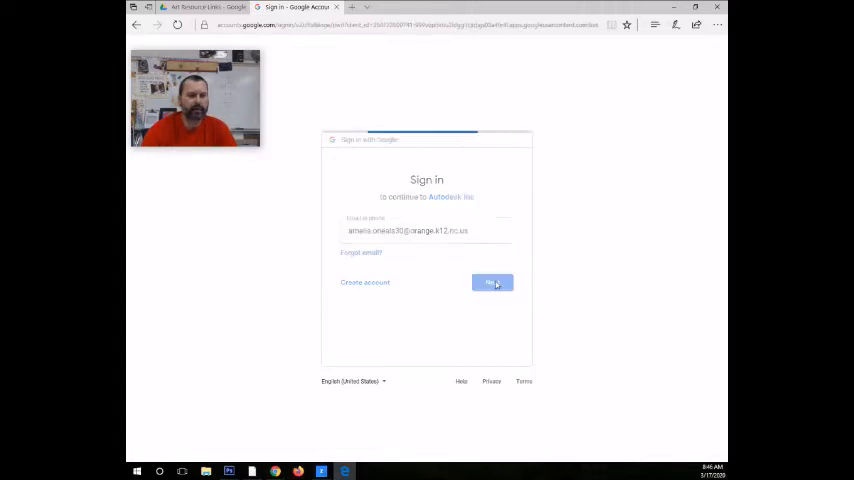
- Enter the Google account password and submit it to finish signing in to Autodesk
click(491, 283)
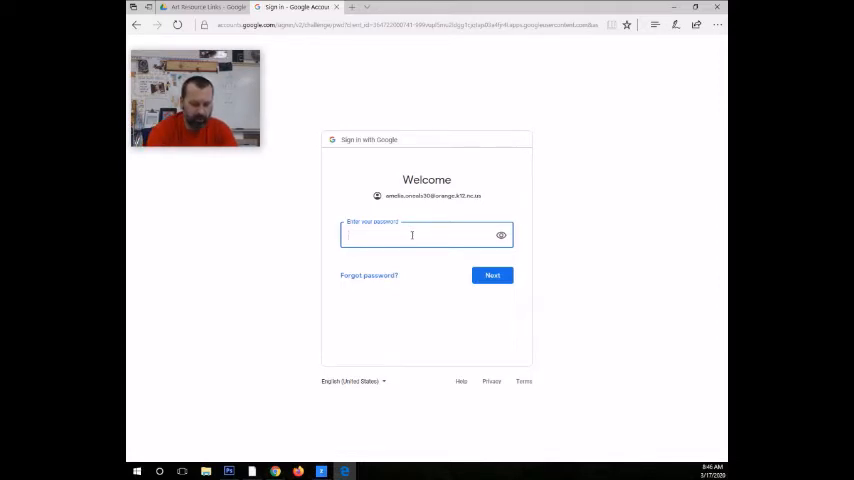
text(•)
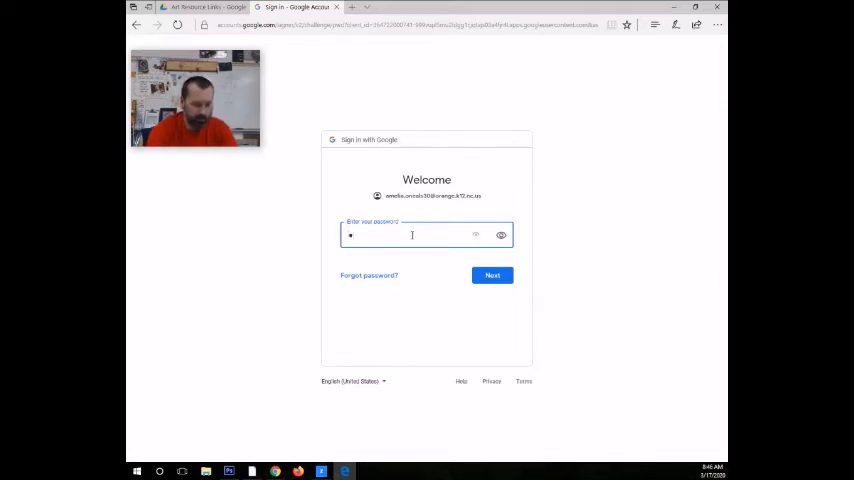
text(••)
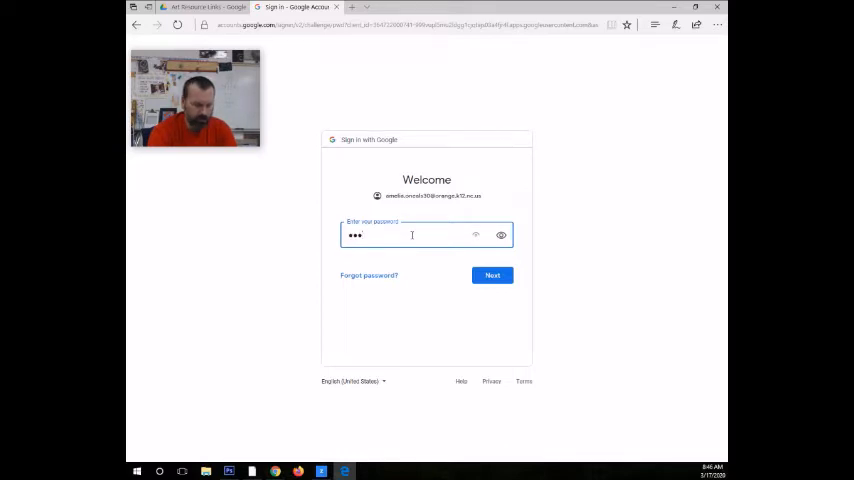
text(••)
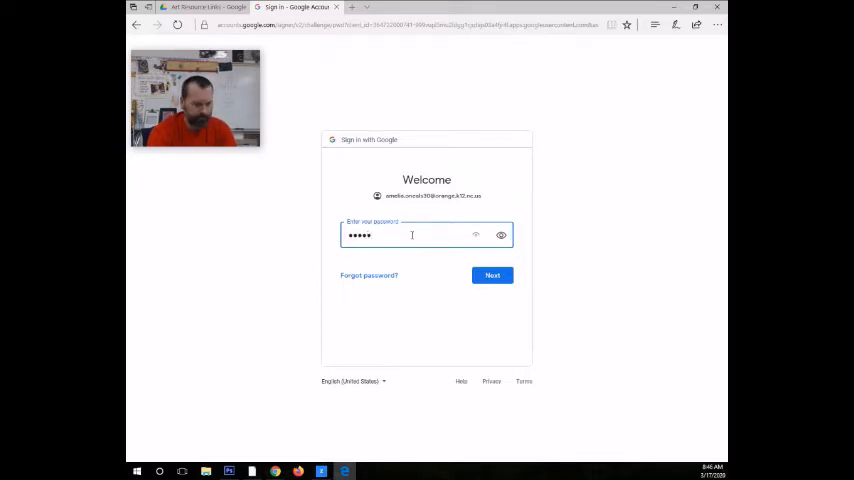
text(•)
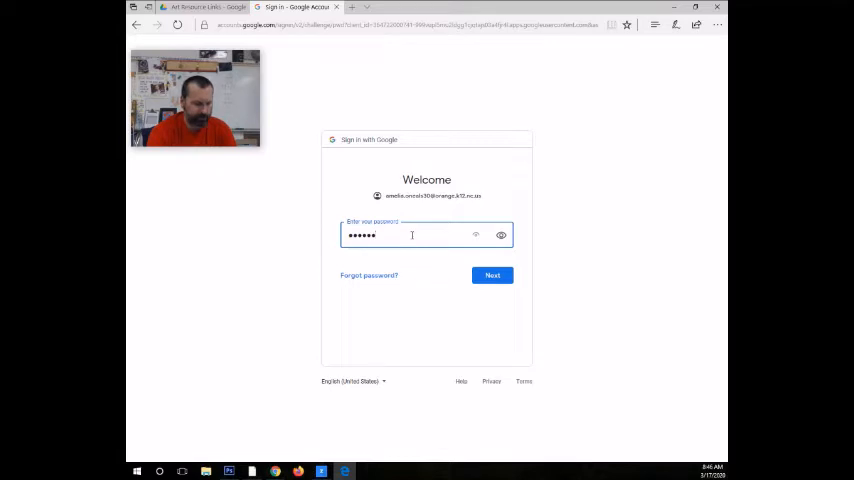
text(•)
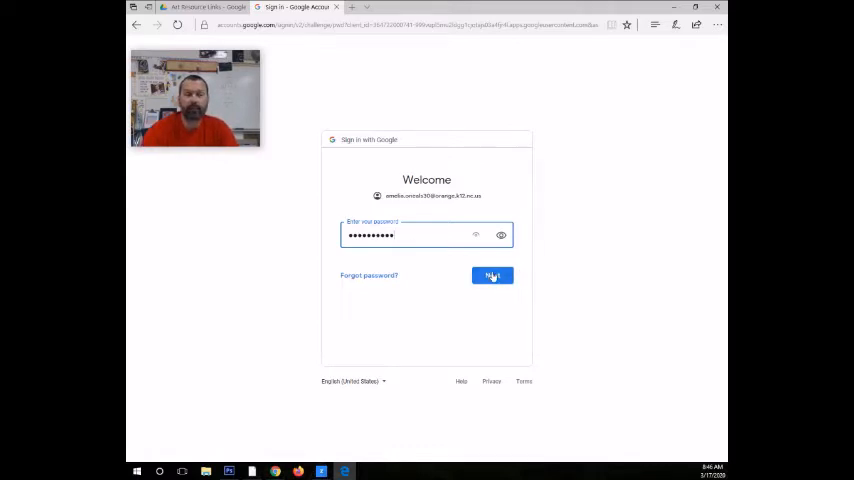
click(491, 276)
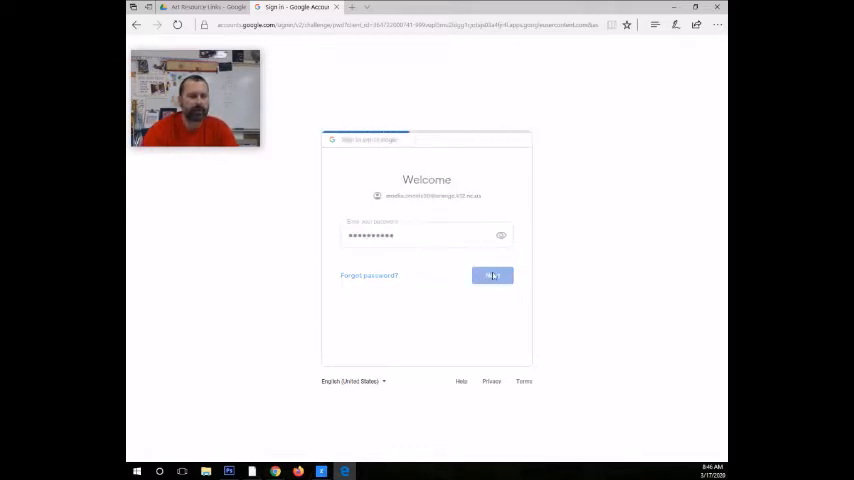
click(491, 275)
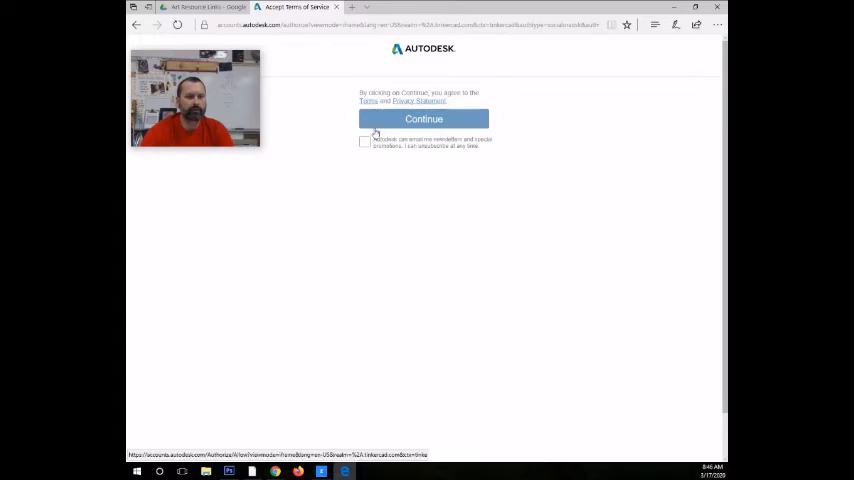
- Tick the Autodesk newsletter email option and continue past the Accept Terms of Service page
click(364, 141)
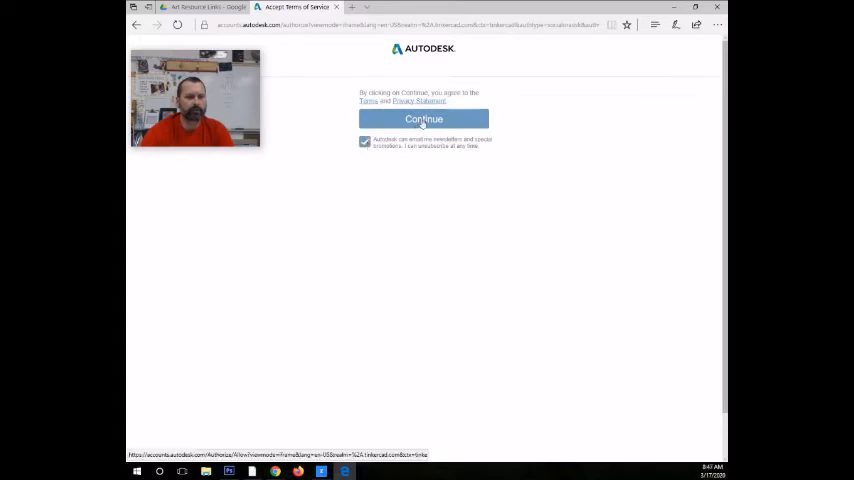
click(424, 119)
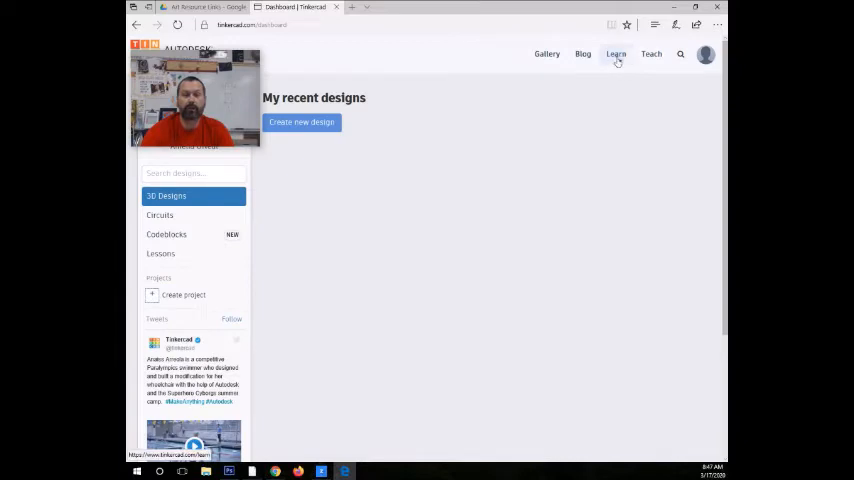
click(615, 54)
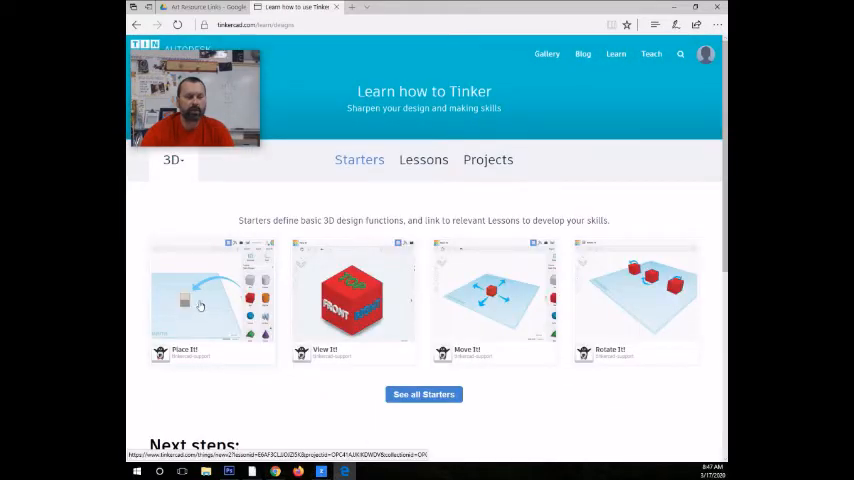
mouse_move(445, 418)
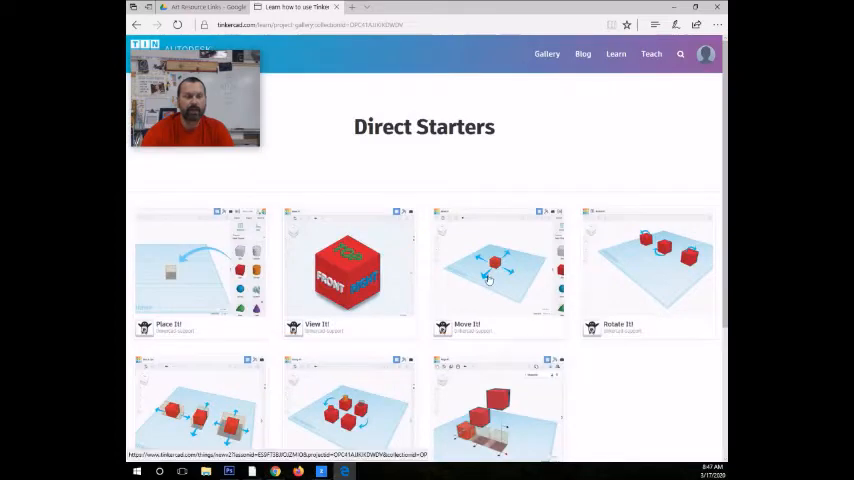
scroll(down, 3)
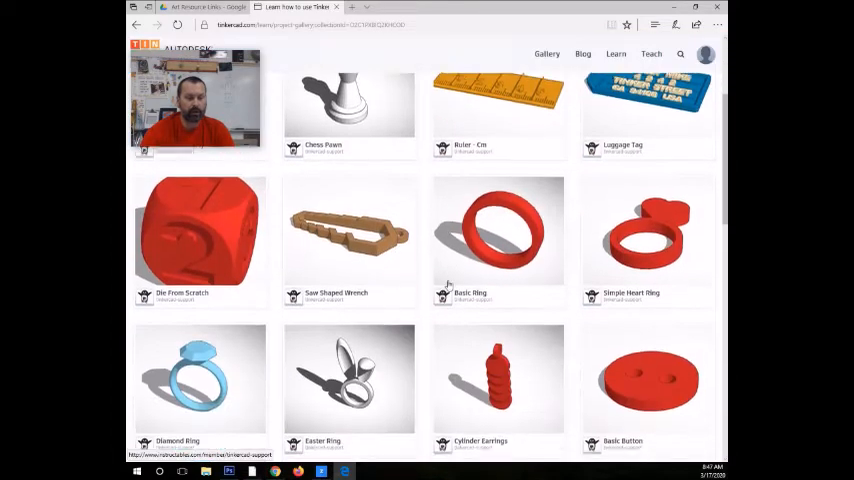
scroll(down, 3)
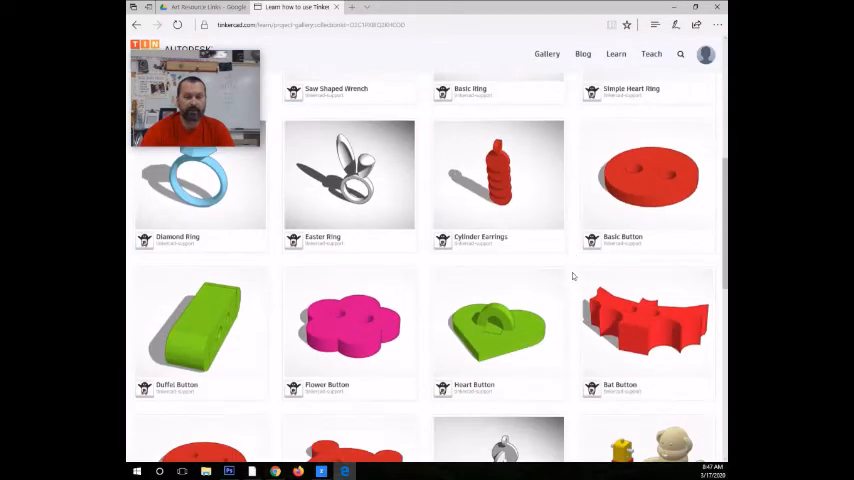
scroll(down, 3)
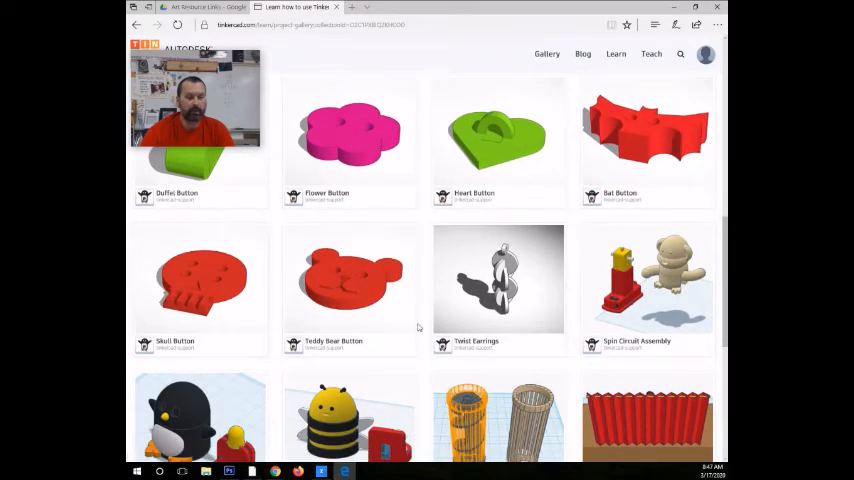
scroll(down, 3)
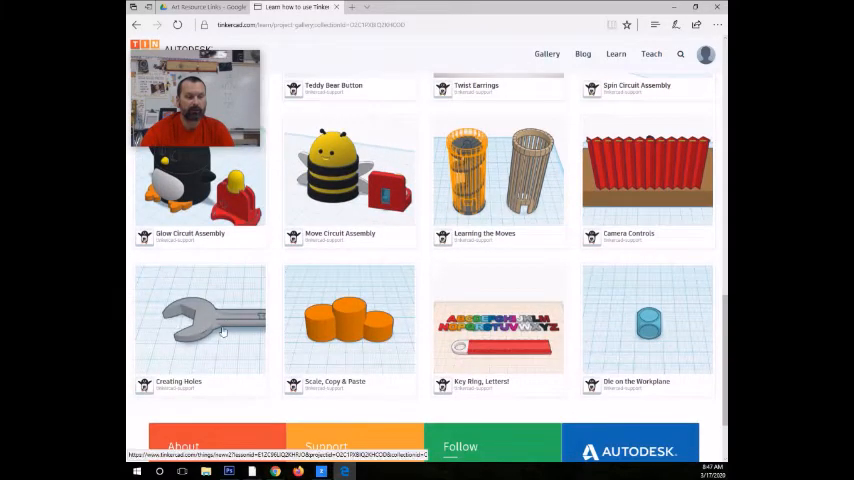
scroll(down, 3)
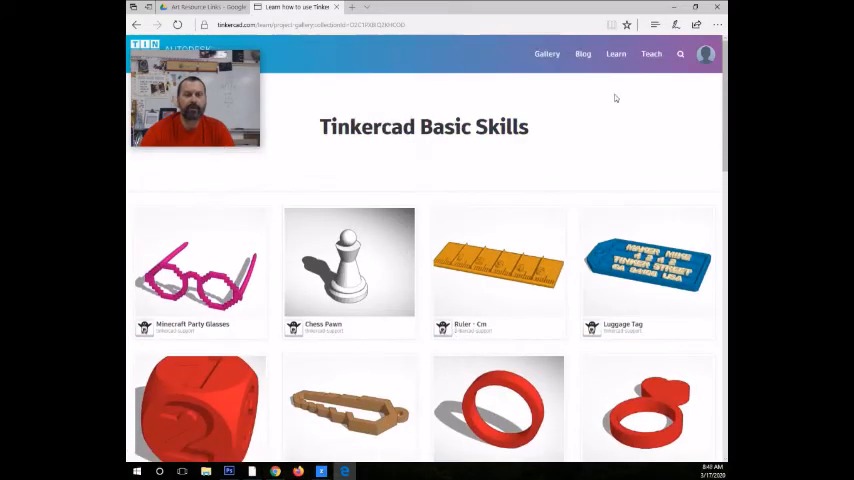
click(615, 54)
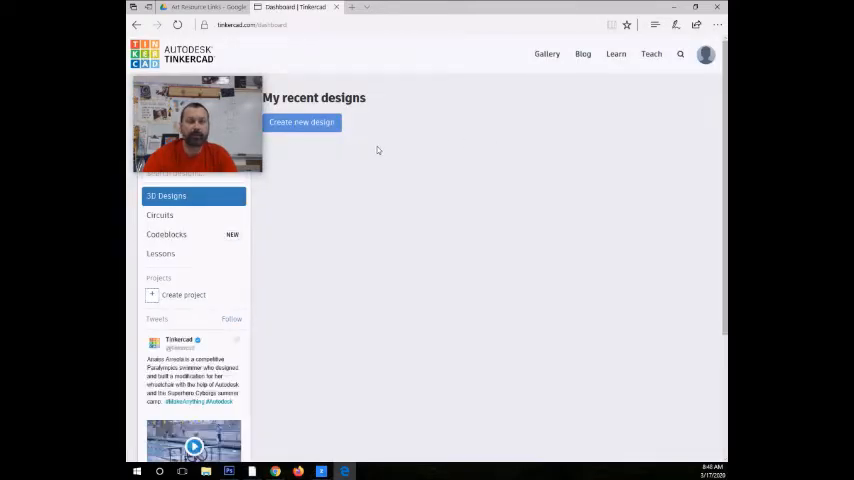
- Create a new blank 3D design from the Tinkercad dashboard
click(301, 122)
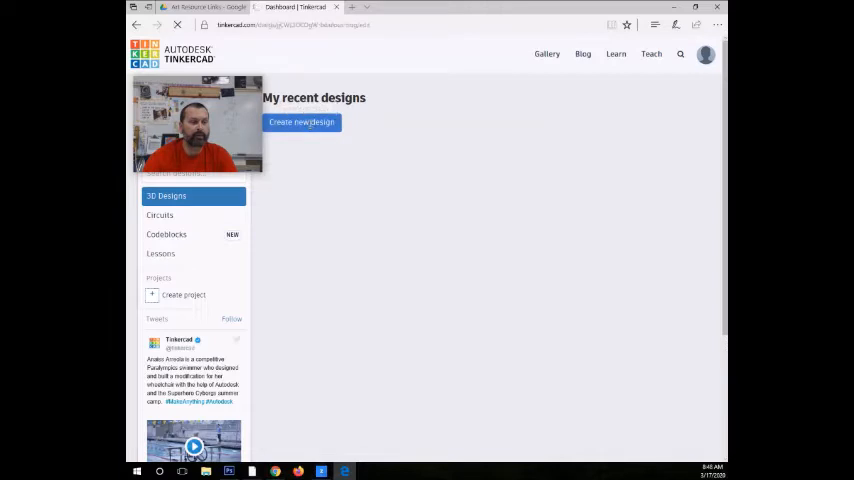
click(301, 122)
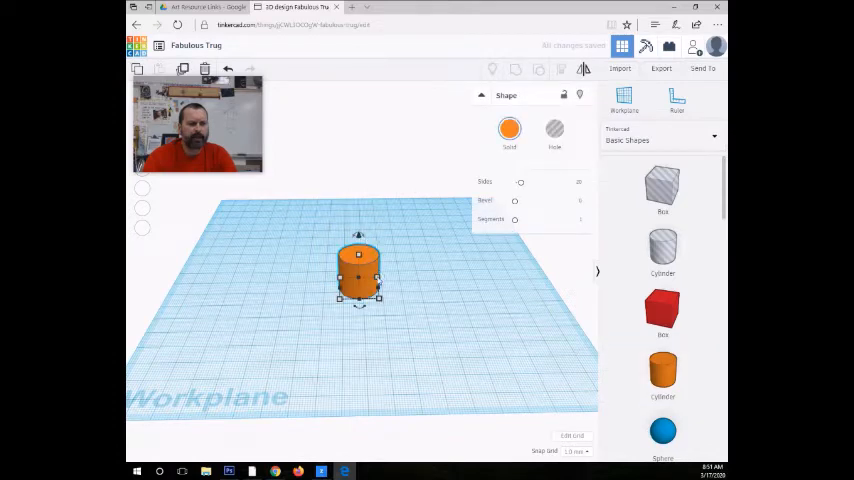
- Stretch the cylinder into a large flat oval and place a smaller flattened cylinder on its front edge
drag(378, 272, 455, 290)
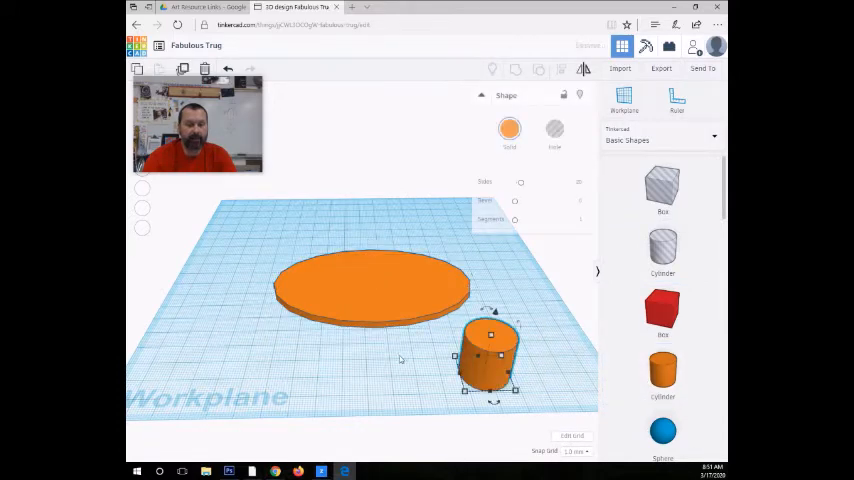
drag(490, 355, 380, 310)
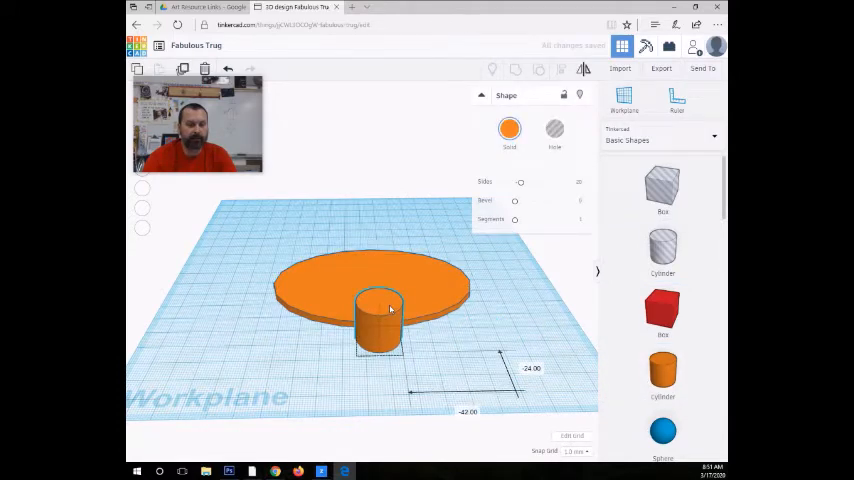
click(379, 313)
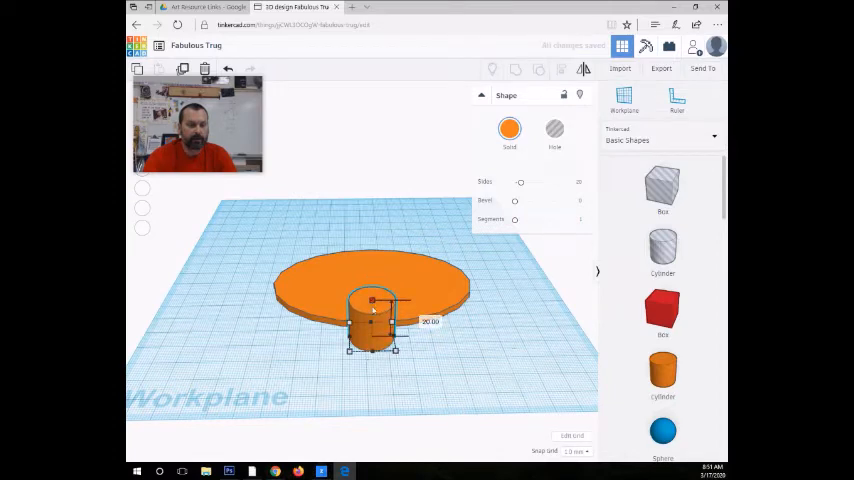
drag(372, 300, 372, 315)
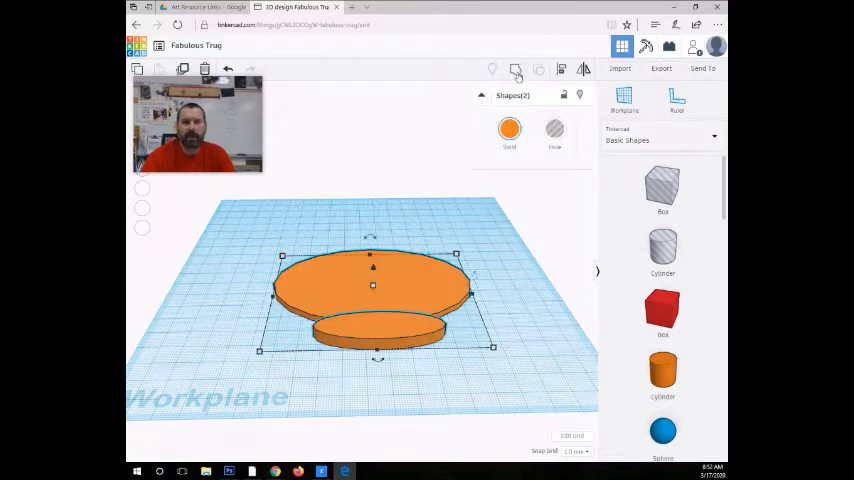
mouse_move(516, 69)
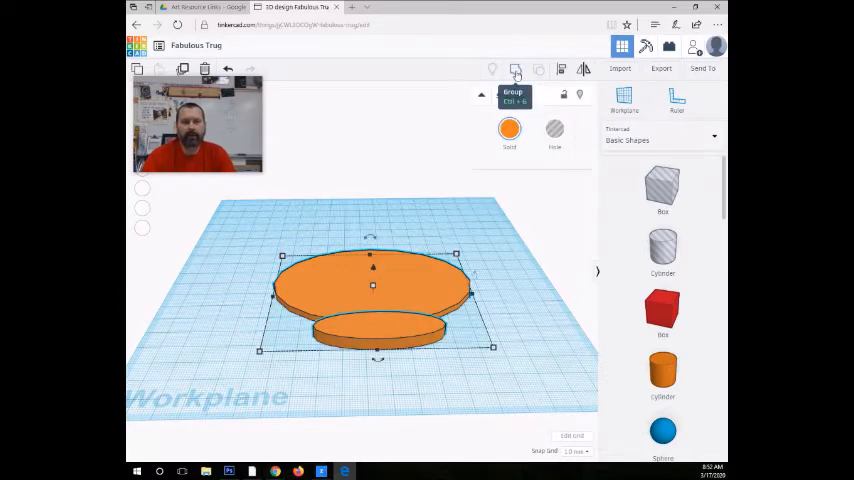
- Group the large oval and the smaller oval into one shape
click(516, 68)
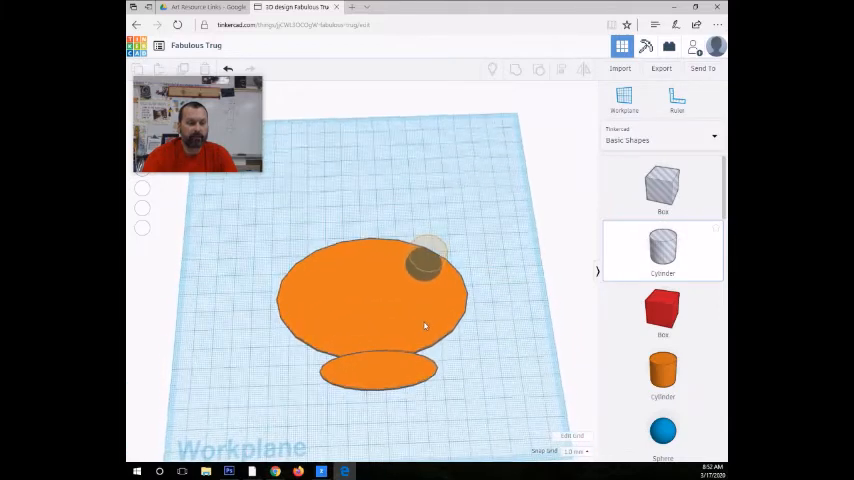
- Place hole cylinders at the oval's top and bottom and a hole box between the top ones to cut notches
click(427, 262)
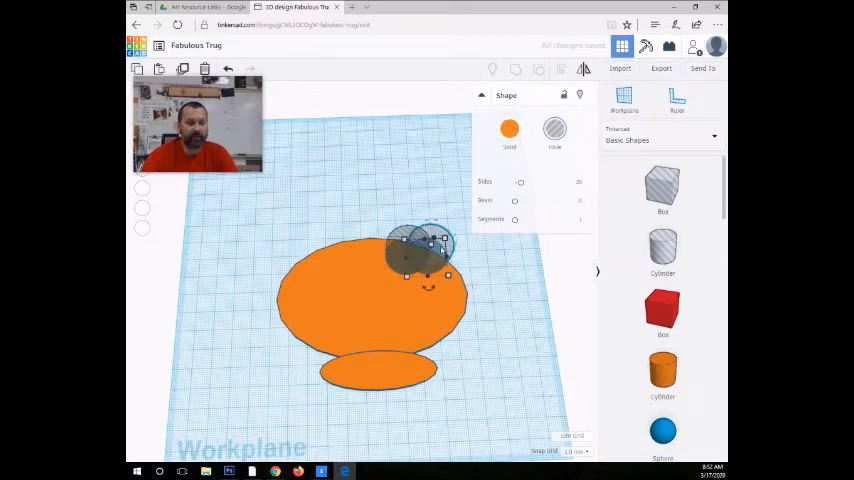
drag(420, 245, 360, 245)
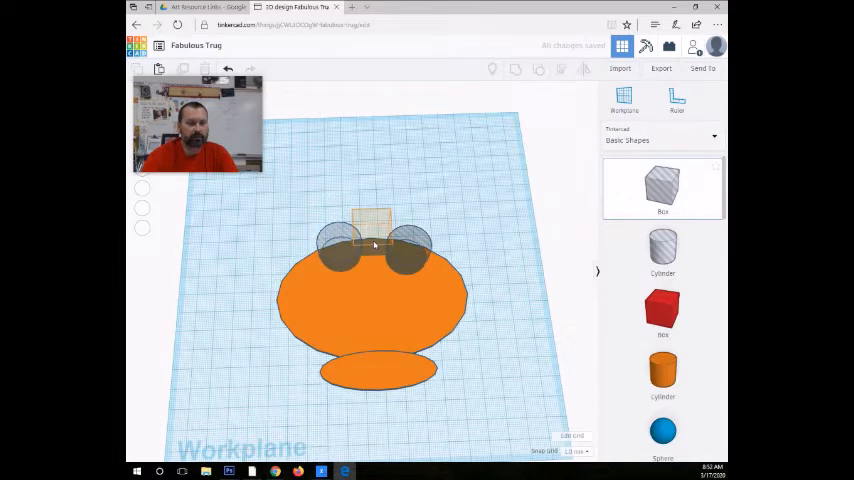
click(368, 218)
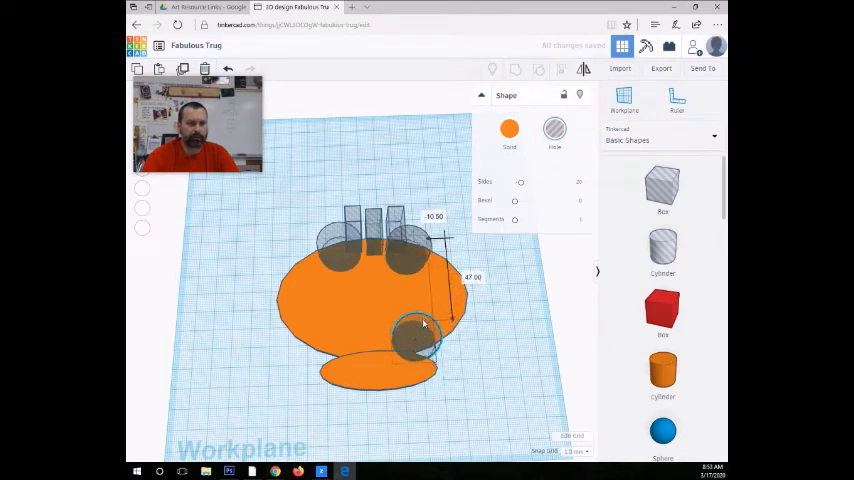
click(422, 335)
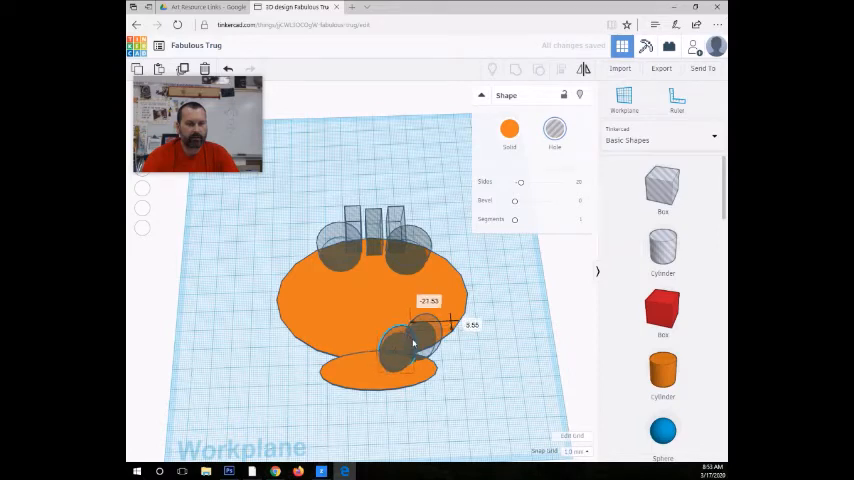
- Place two copied hole cylinders along the oval's bottom edge and rotate the lower one into place
click(410, 345)
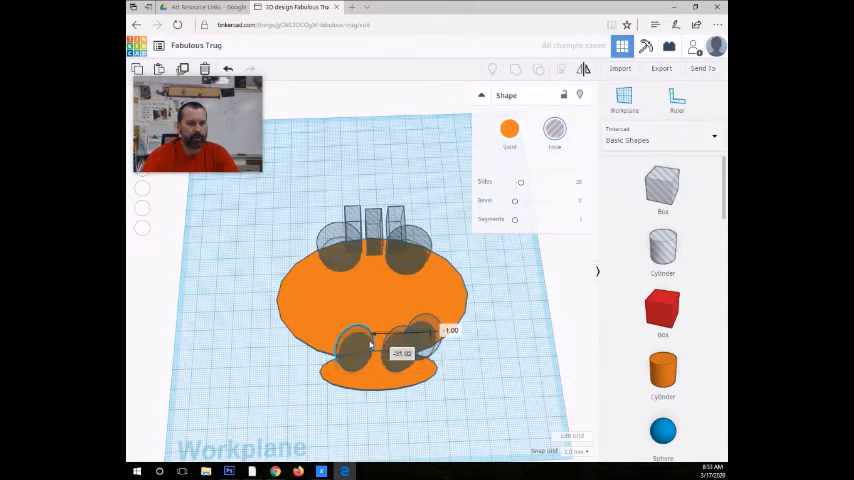
click(353, 347)
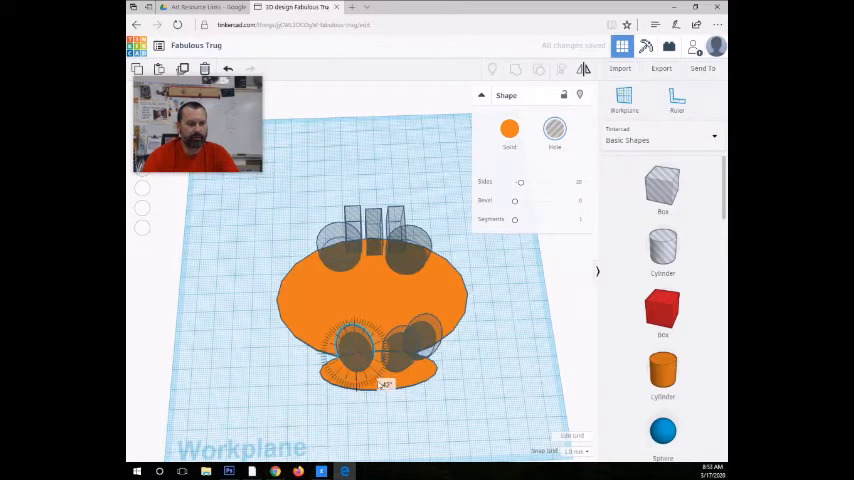
click(355, 347)
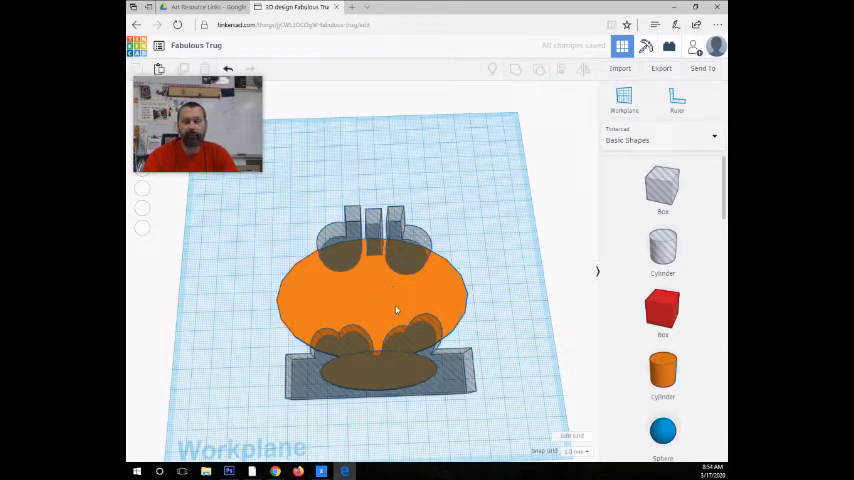
mouse_move(353, 275)
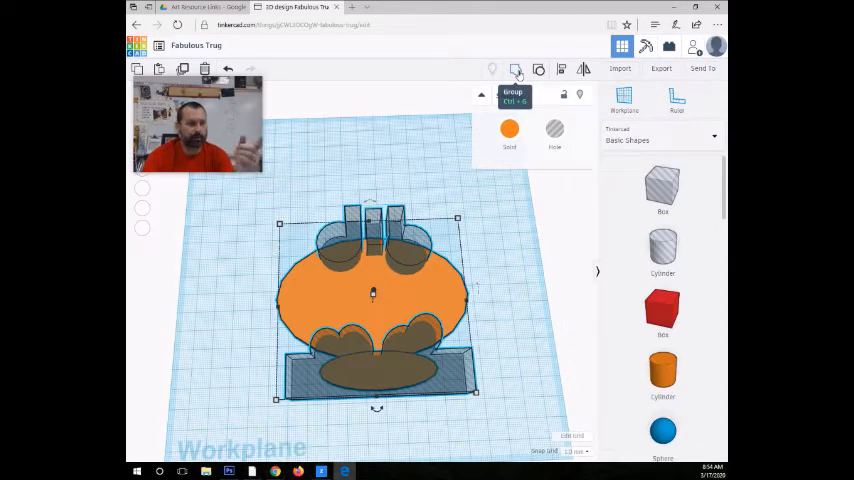
- Group all the selected shapes so the holes carve the oval into the bat outline
click(517, 69)
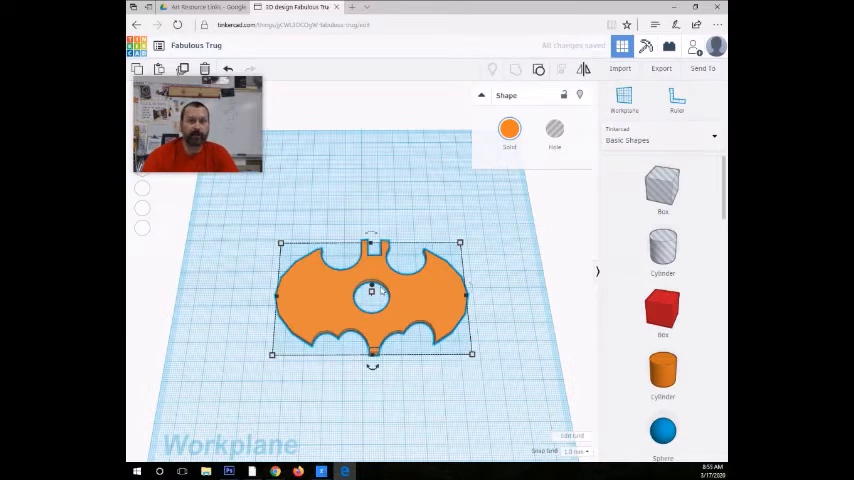
mouse_move(403, 251)
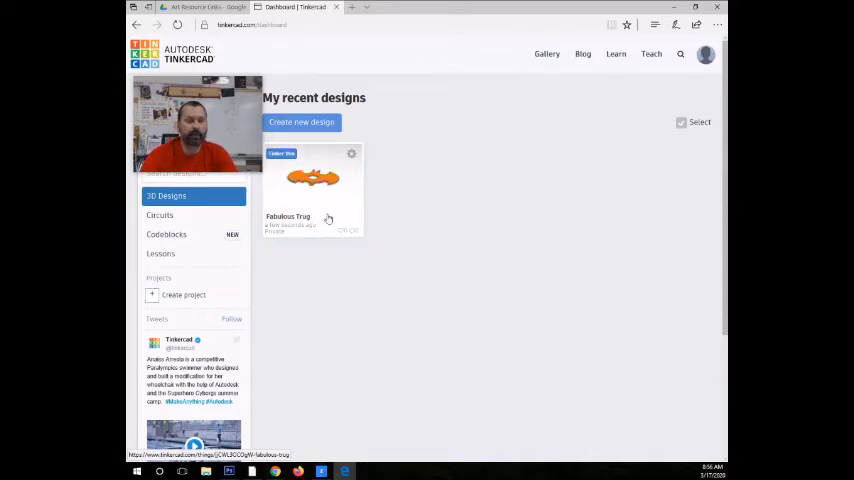
- Create a new Tinkercad design to hold the tall cylinder and front box
click(312, 178)
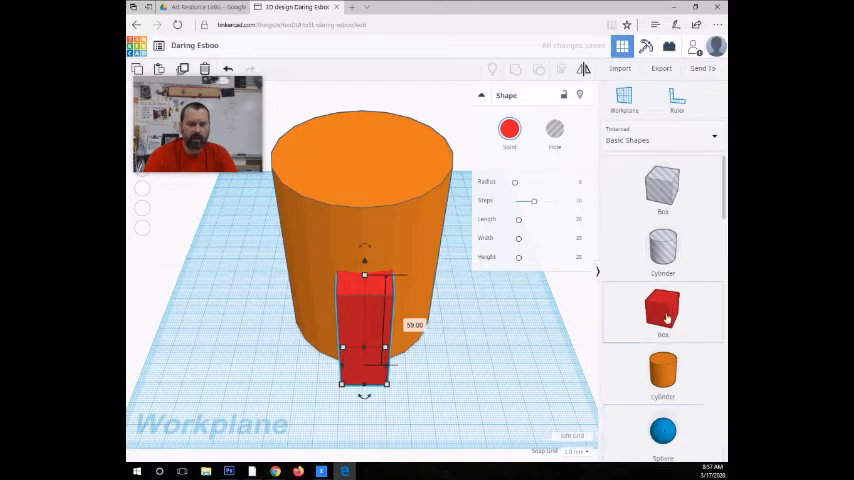
scroll(down, 3)
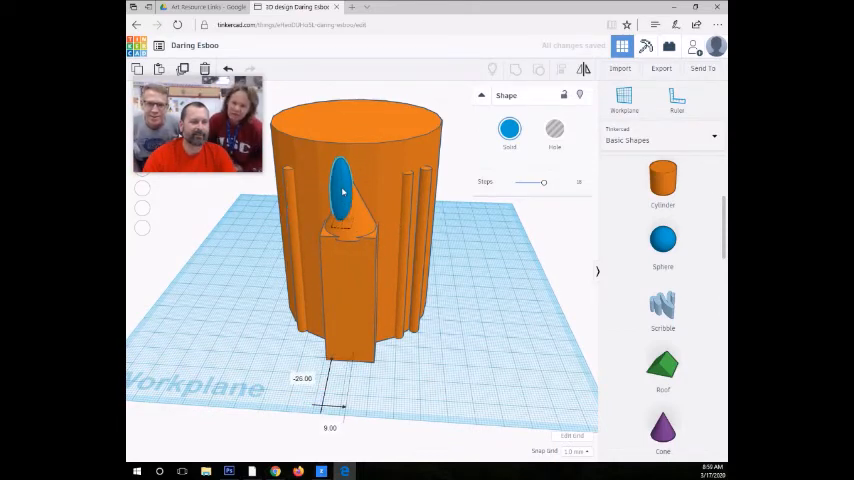
- Place the stretched blue sphere on the bracer front above the cone
click(341, 195)
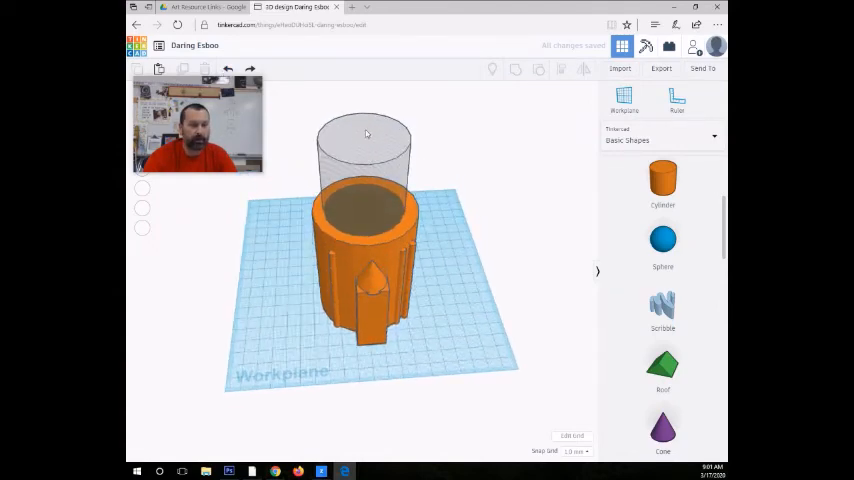
- Sink the hole cylinder into the main cylinder so grouping leaves an open tube
click(363, 135)
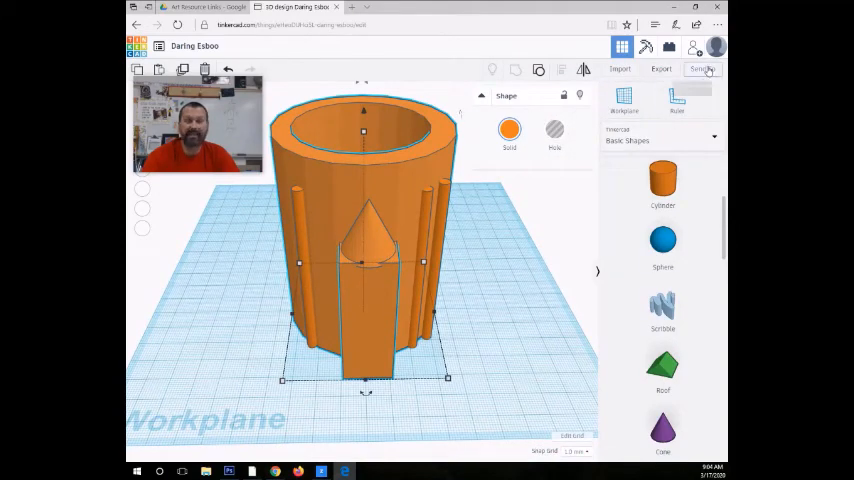
- Create an invite link for Daring Esboo via Send To and copy it to the clipboard
click(703, 69)
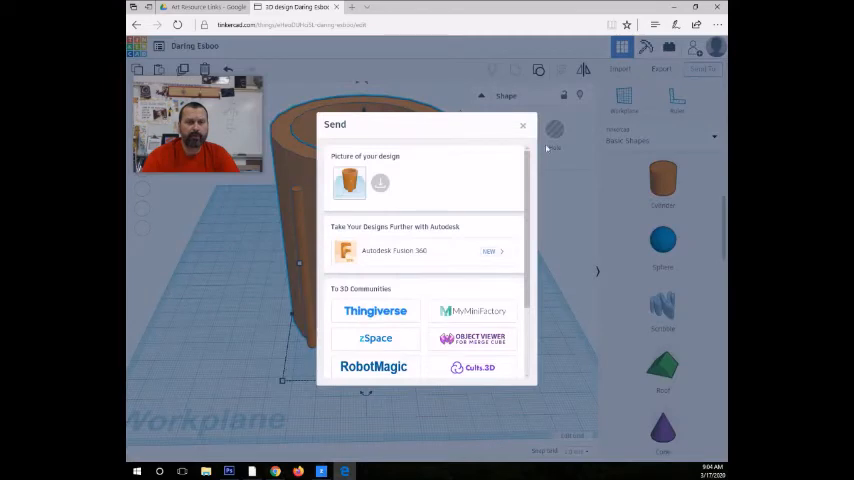
scroll(down, 3)
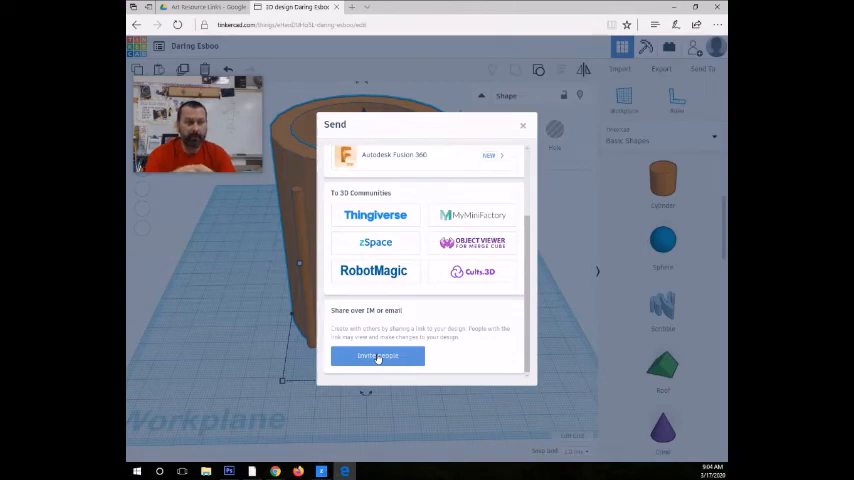
click(377, 356)
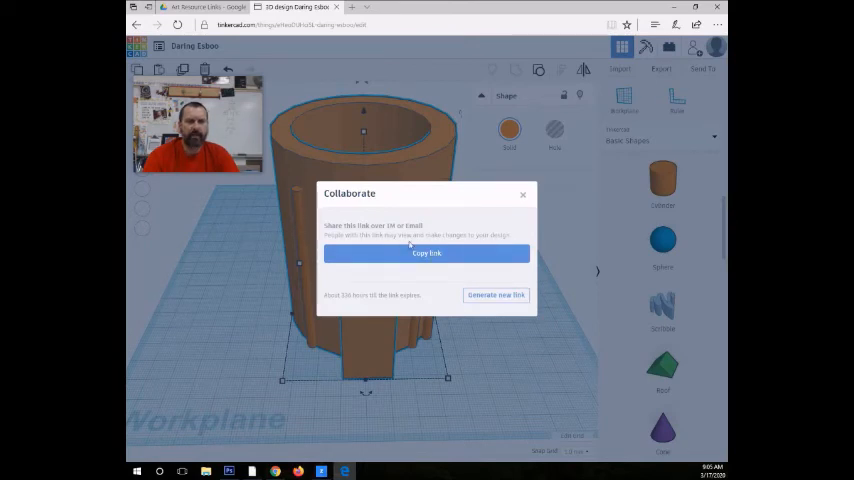
click(425, 253)
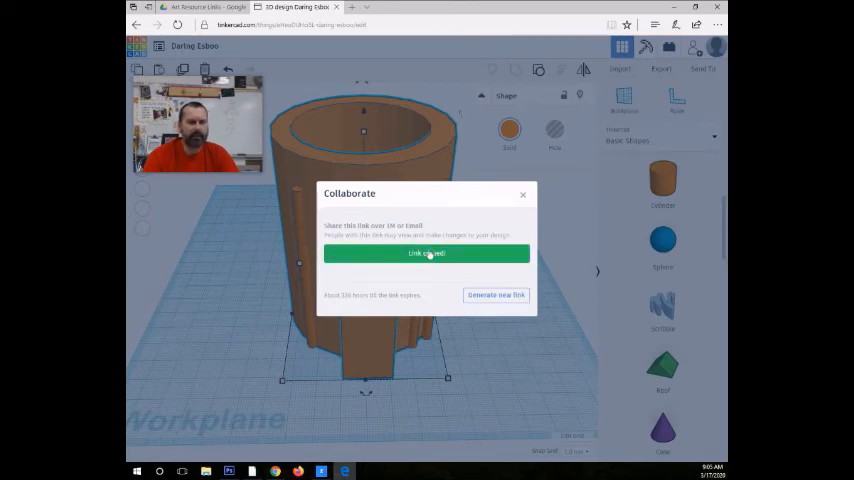
click(425, 253)
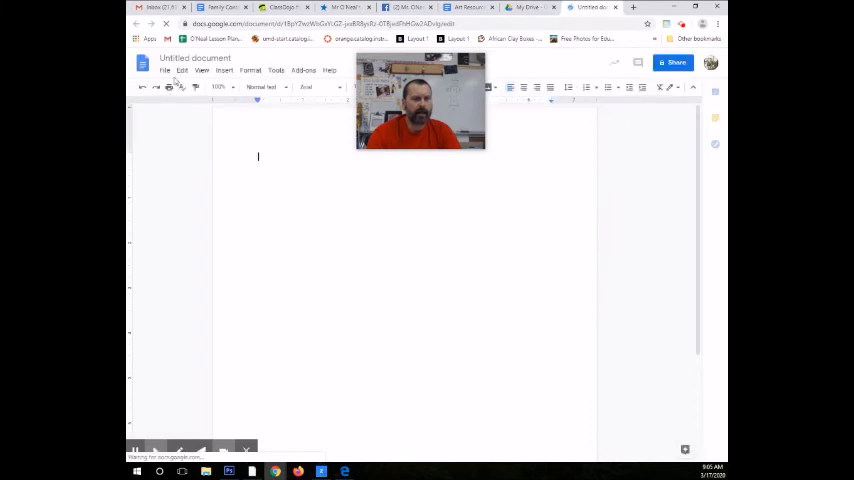
- Paste the copied Tinkercad invite link into the blank document via Edit > Paste
click(182, 71)
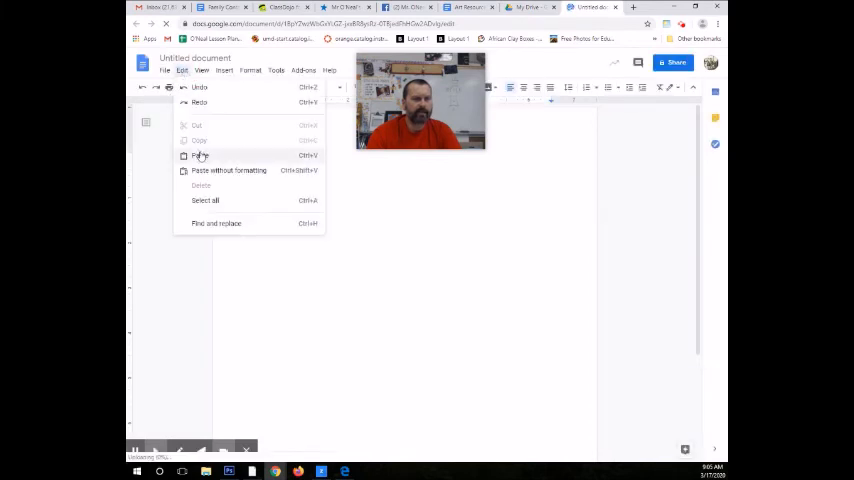
click(200, 155)
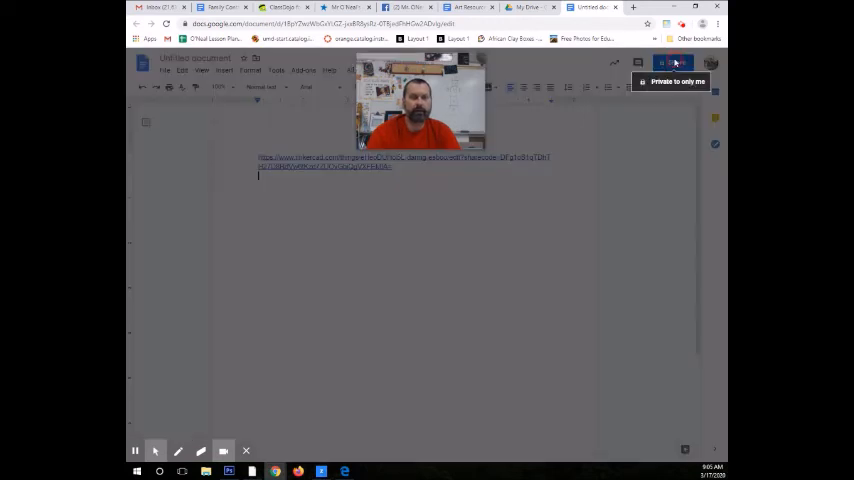
- Name the document 'tinkercad' and share it with the teacher by entering 'davi' and choosing the suggested contact
click(673, 63)
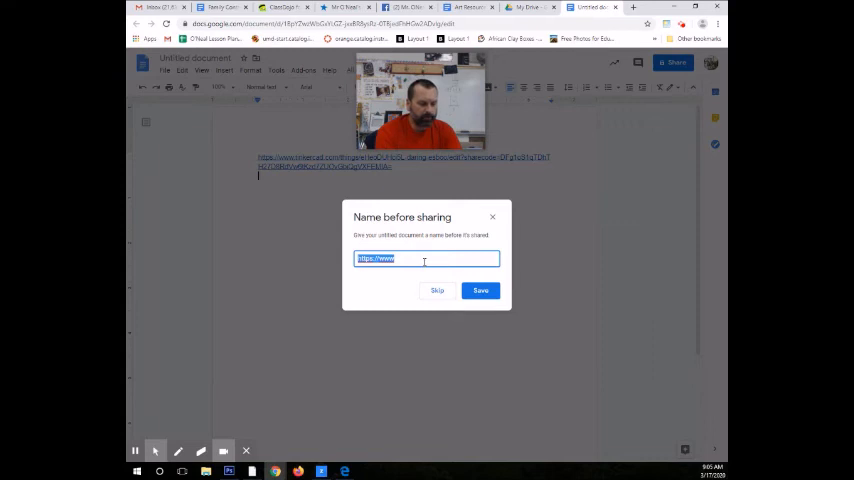
text(tinkercad)
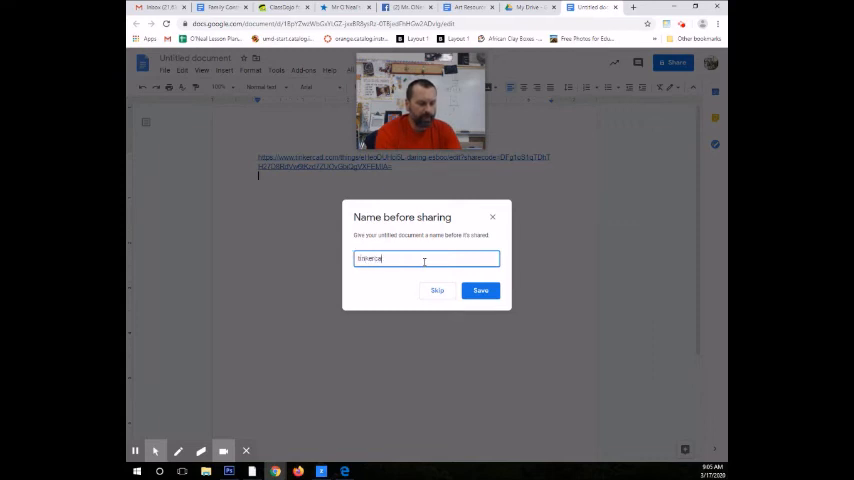
click(480, 290)
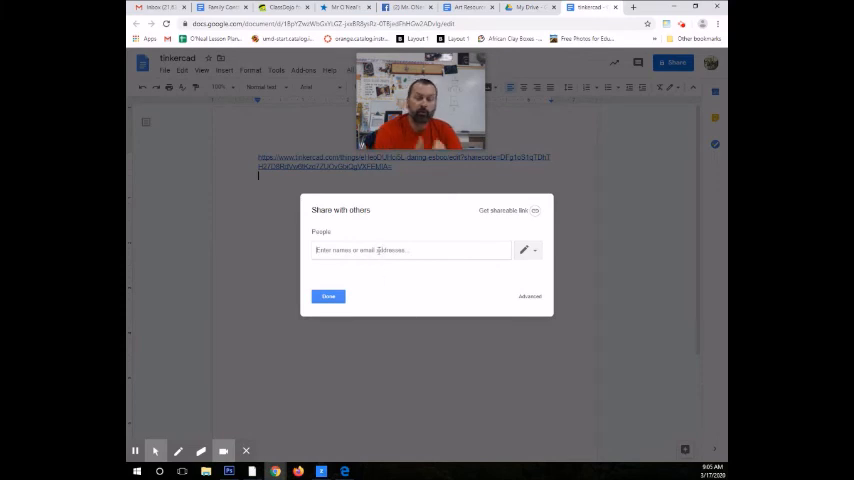
text(david.o)
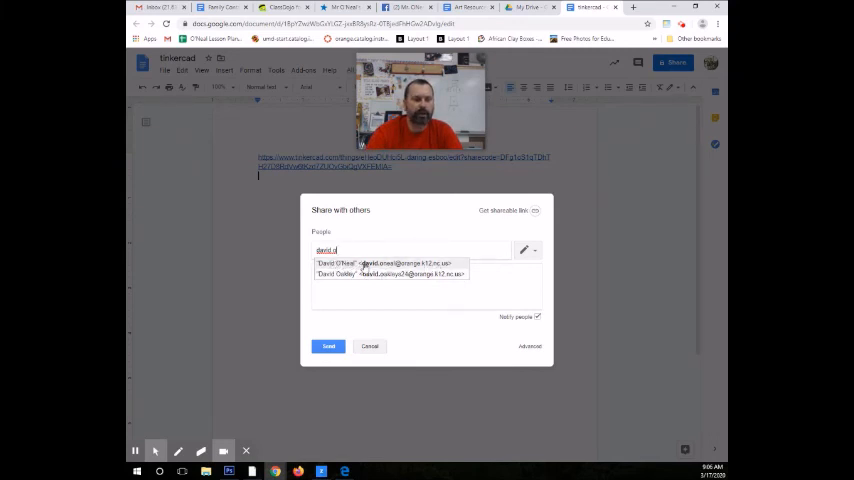
click(345, 263)
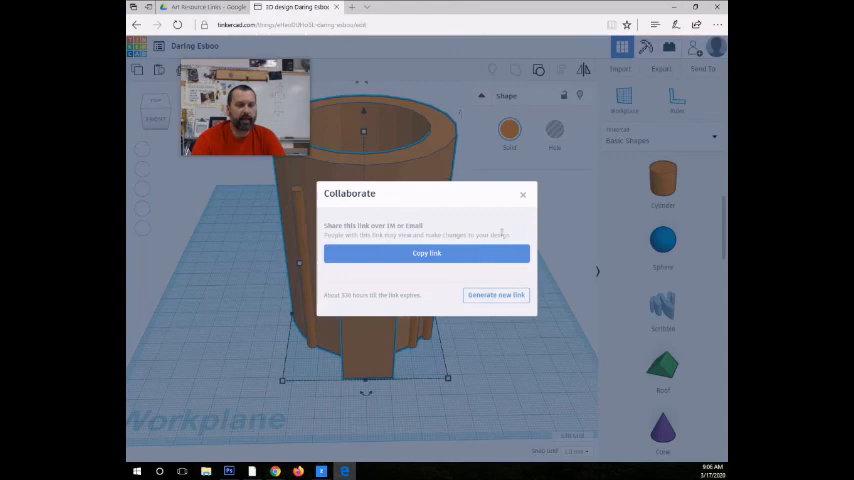
- Dismiss the Collaborate link dialog to get back to the Daring Esboo workplane
click(523, 194)
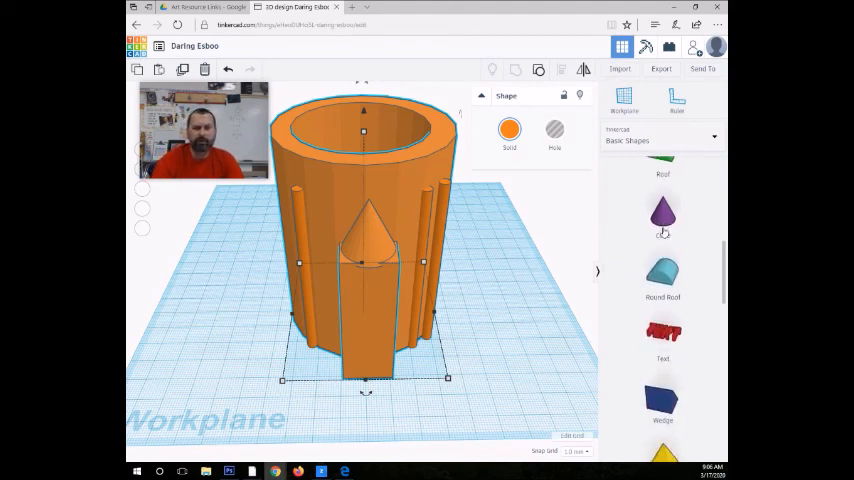
- Draw a rounded scribble outline with two eyes and finish it into a blue 3D shape
scroll(down, 3)
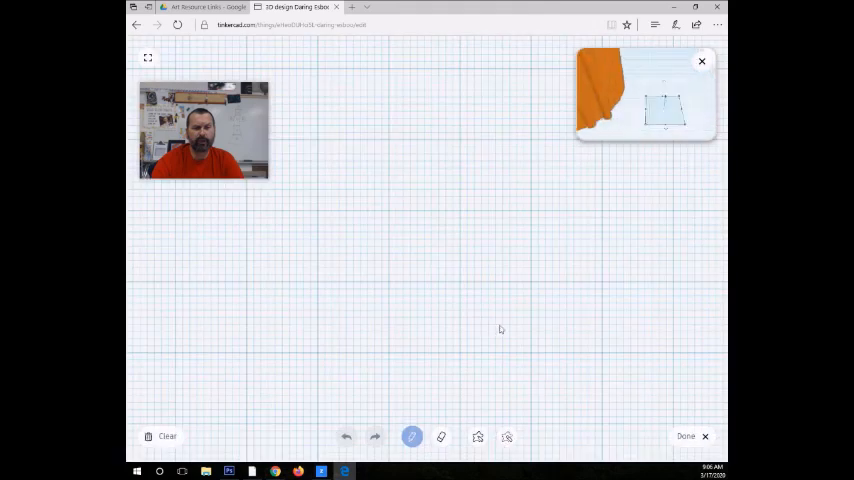
drag(330, 265, 420, 205)
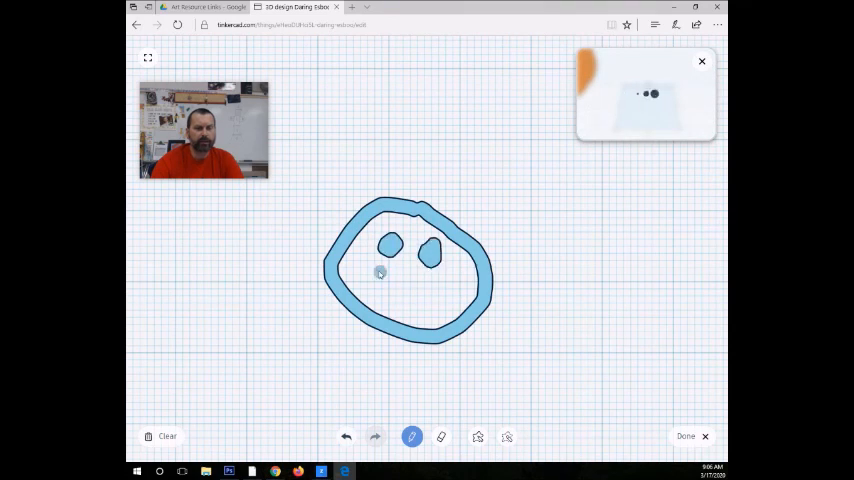
click(685, 436)
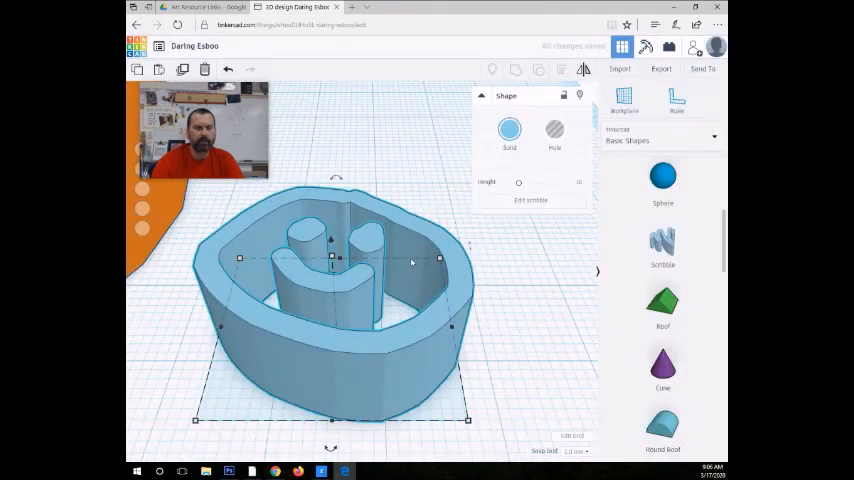